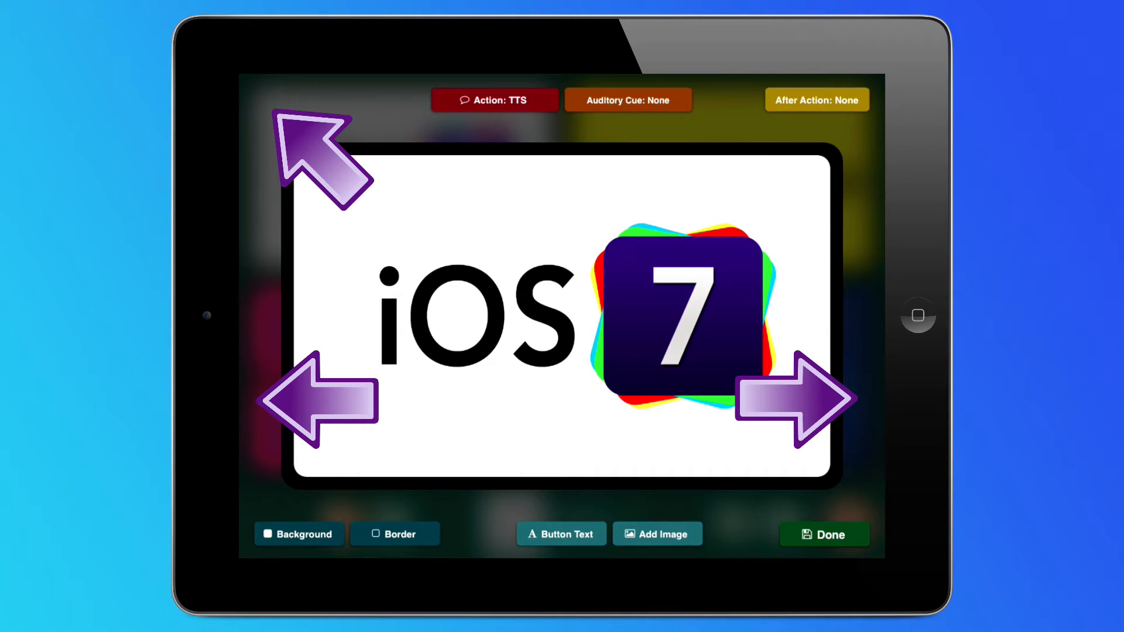
Open the Text-to-Speech panel for the iOS 7 button's spoken action
{"action": "left_click", "coordinate": [496, 99]}
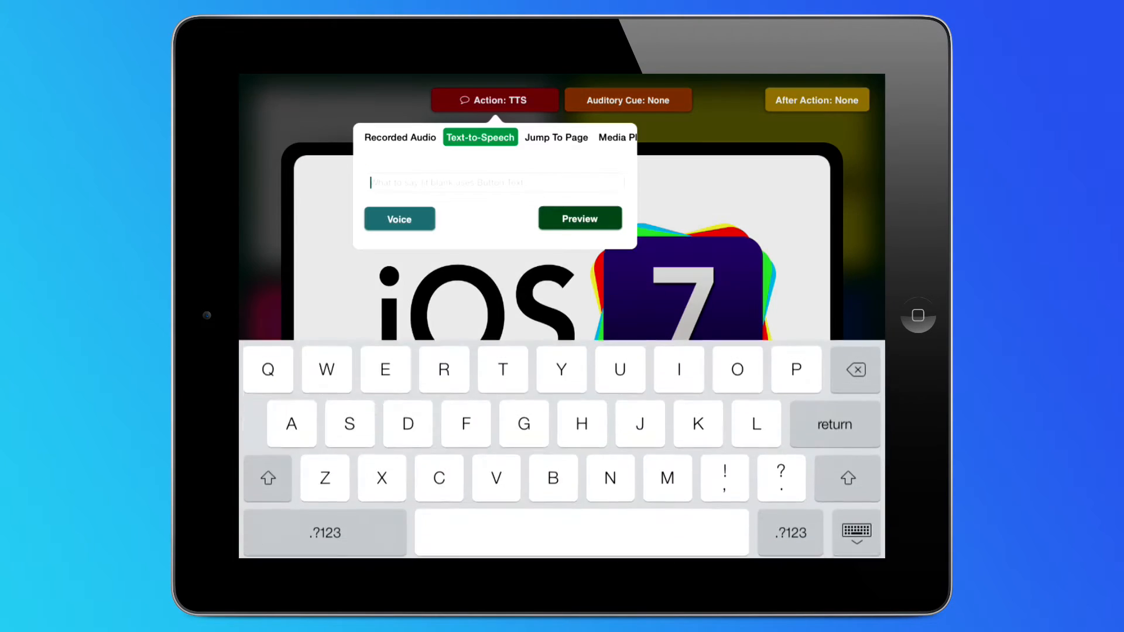
Browse the Built-in iOS Voices list, scrolling through the available languages
{"action": "left_click", "coordinate": [399, 219]}
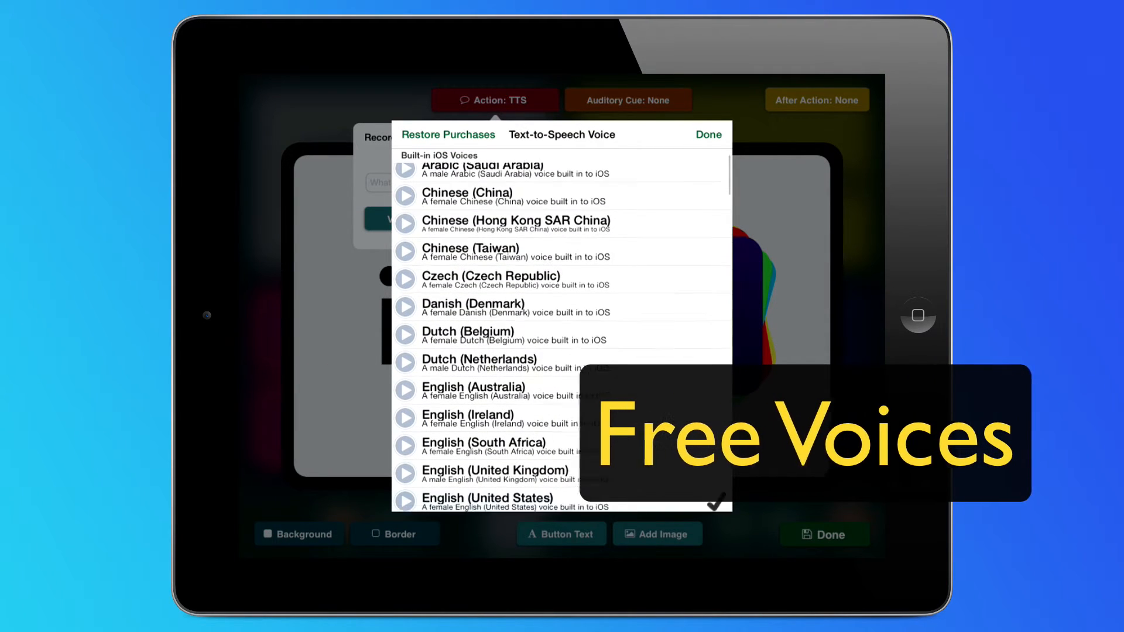
{"action": "scroll", "scroll_direction": "down", "scroll_amount": 3}
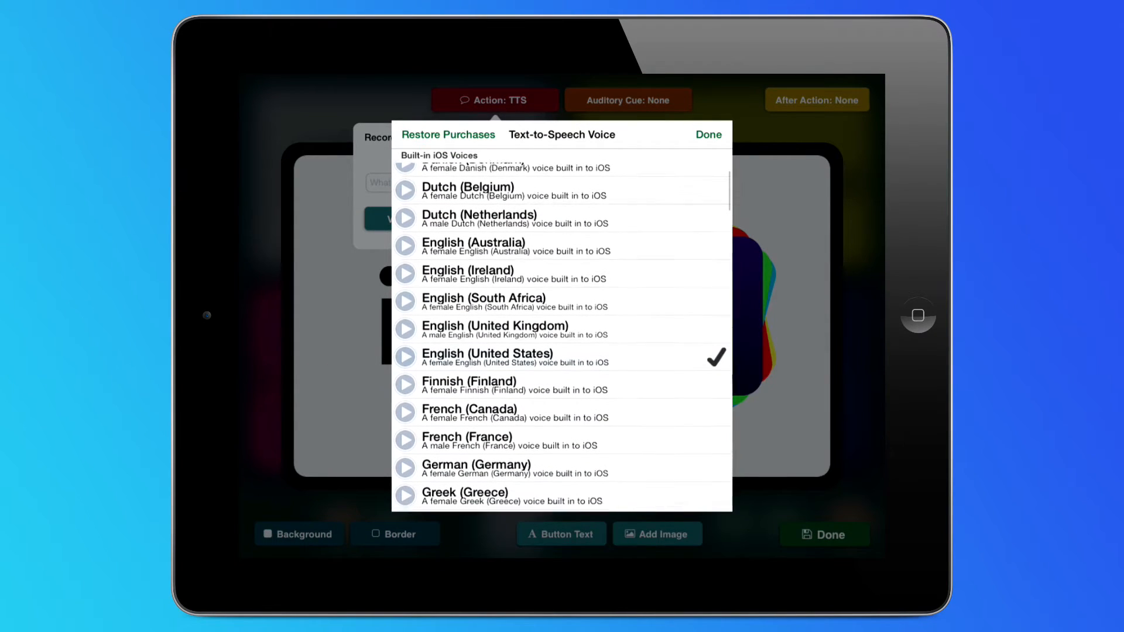
{"action": "scroll", "scroll_direction": "down", "scroll_amount": 3}
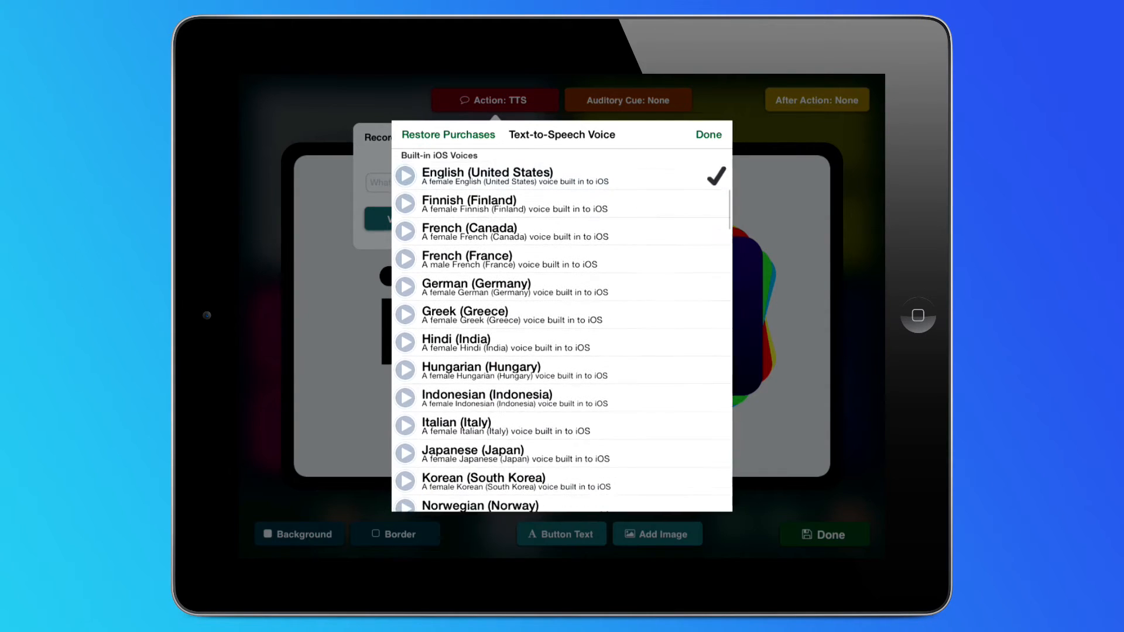
{"action": "scroll", "scroll_direction": "down", "scroll_amount": 3}
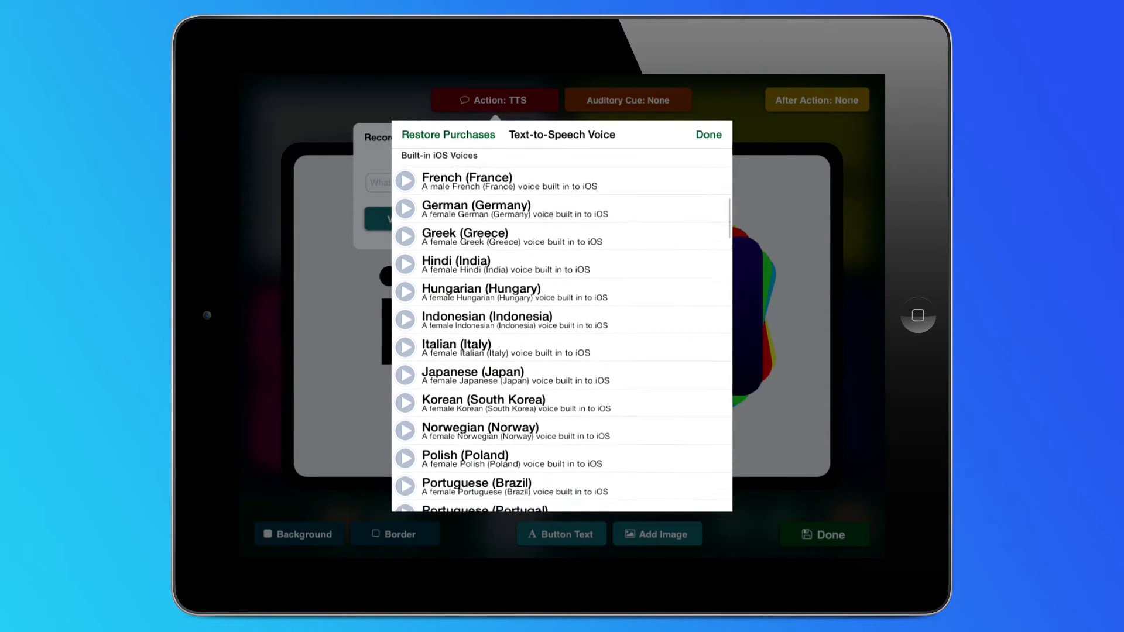
{"action": "scroll", "scroll_direction": "down", "scroll_amount": 3}
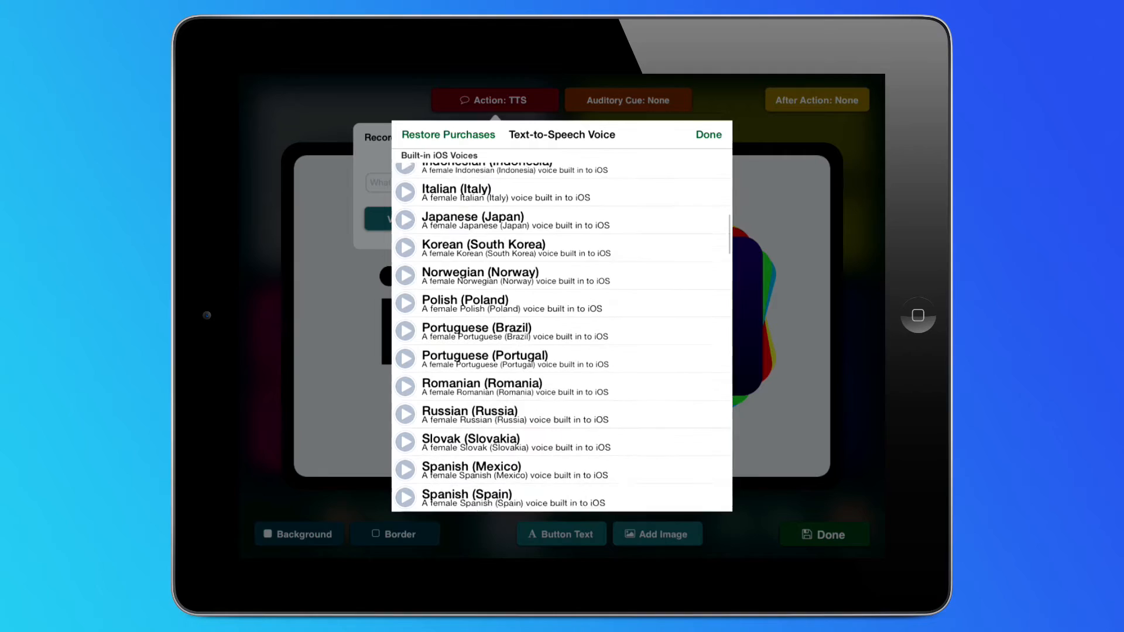
{"action": "scroll", "scroll_direction": "down", "scroll_amount": 3}
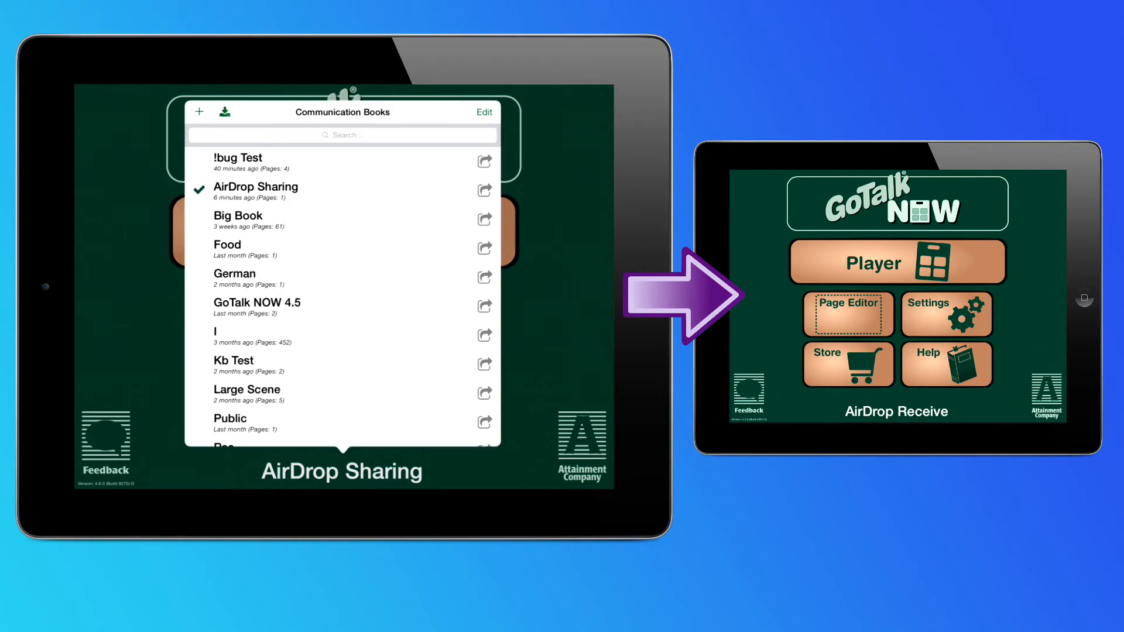
Share the AirDrop Sharing book as a compressed book to the nearby iPad
{"action": "left_click", "coordinate": [484, 189]}
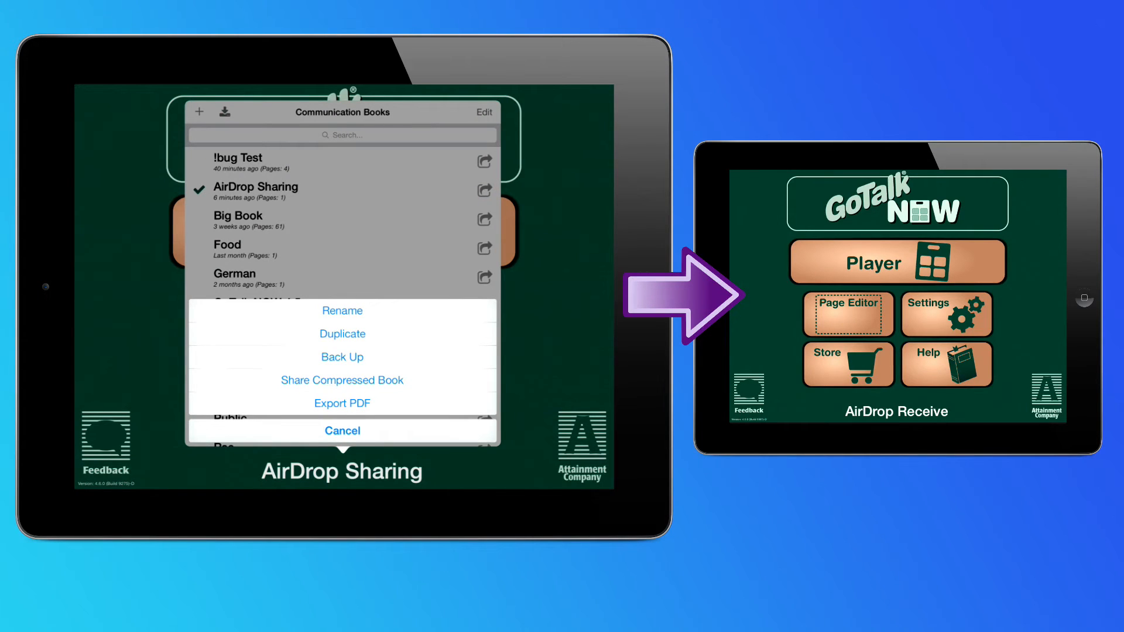
{"action": "left_click", "coordinate": [342, 380]}
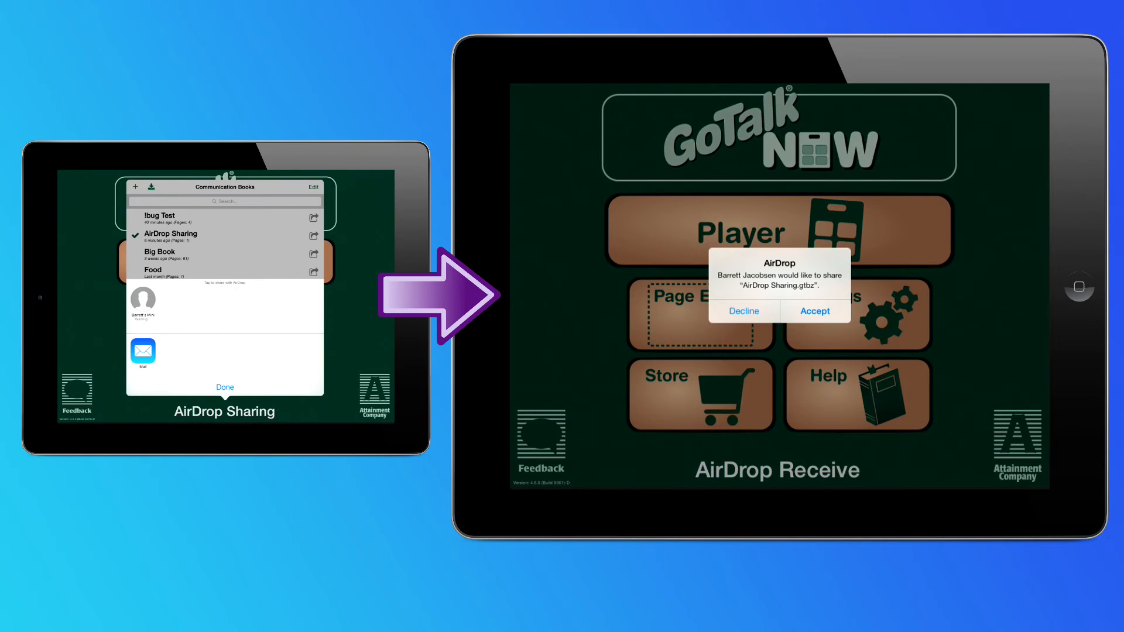
Accept the incoming book and create it as 'AirDrop Sharing' on the receiving iPad
{"action": "left_click", "coordinate": [815, 311]}
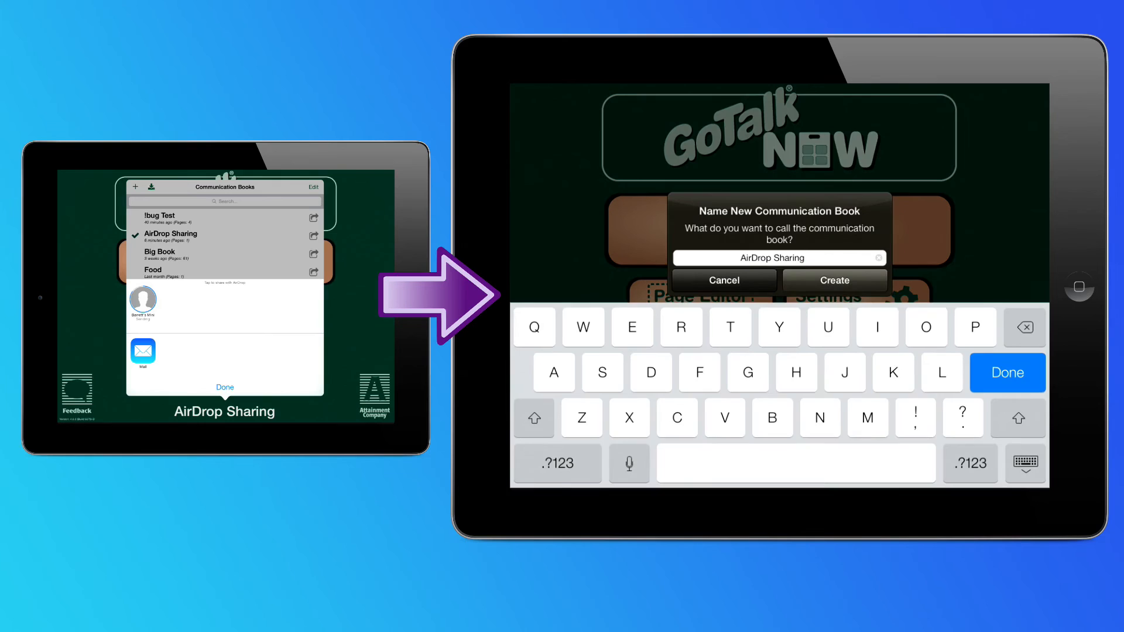
{"action": "left_click", "coordinate": [835, 281]}
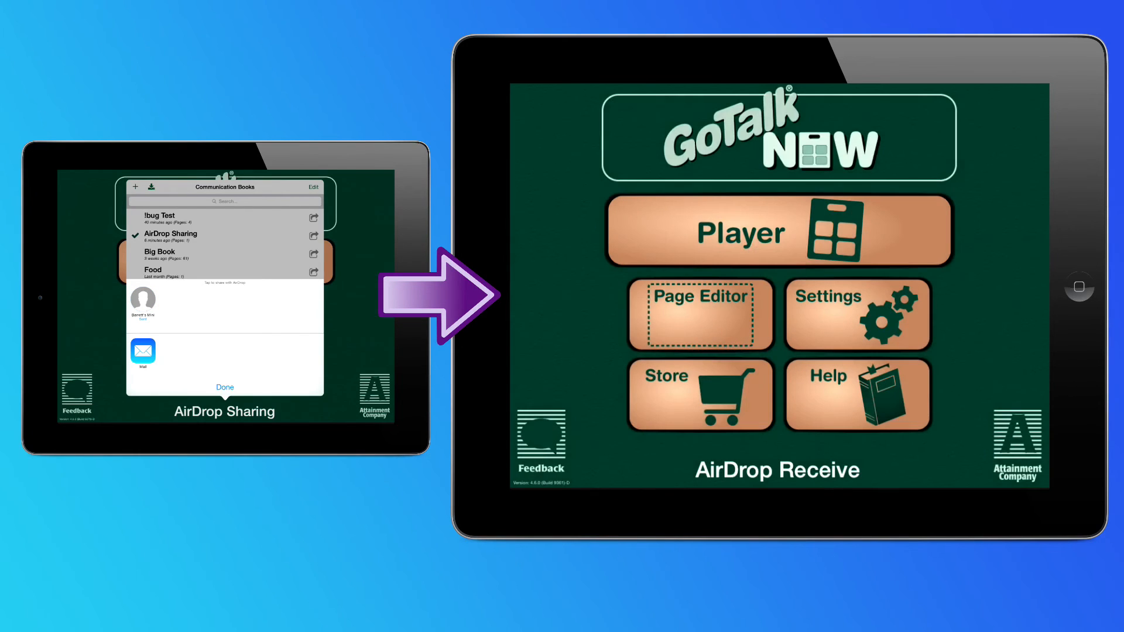